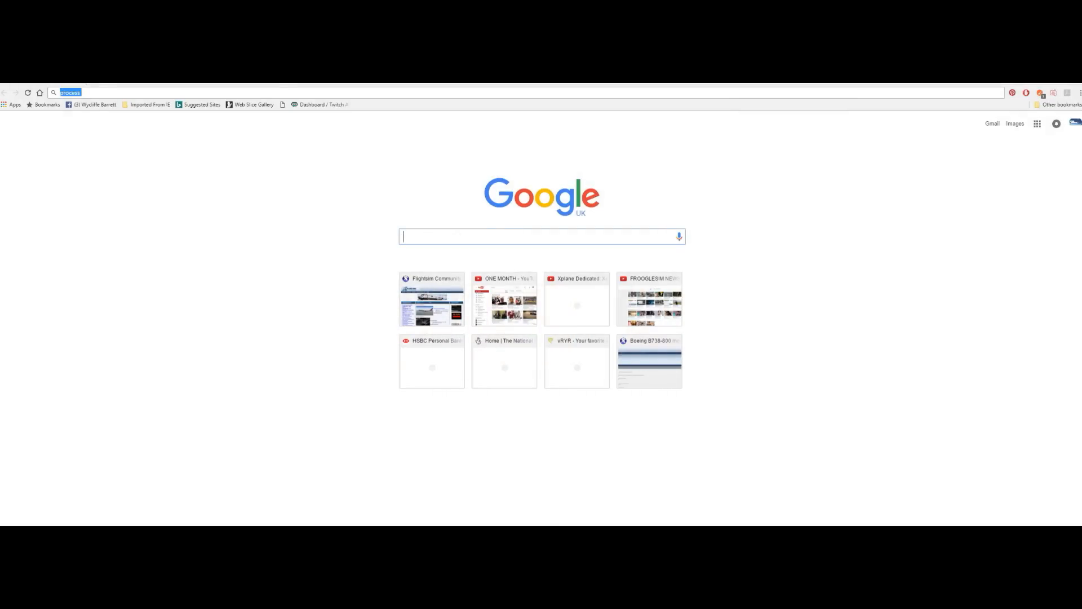
Search Google for 'Process lasso' and go to the official bitsum.com result
text(Process lasso)
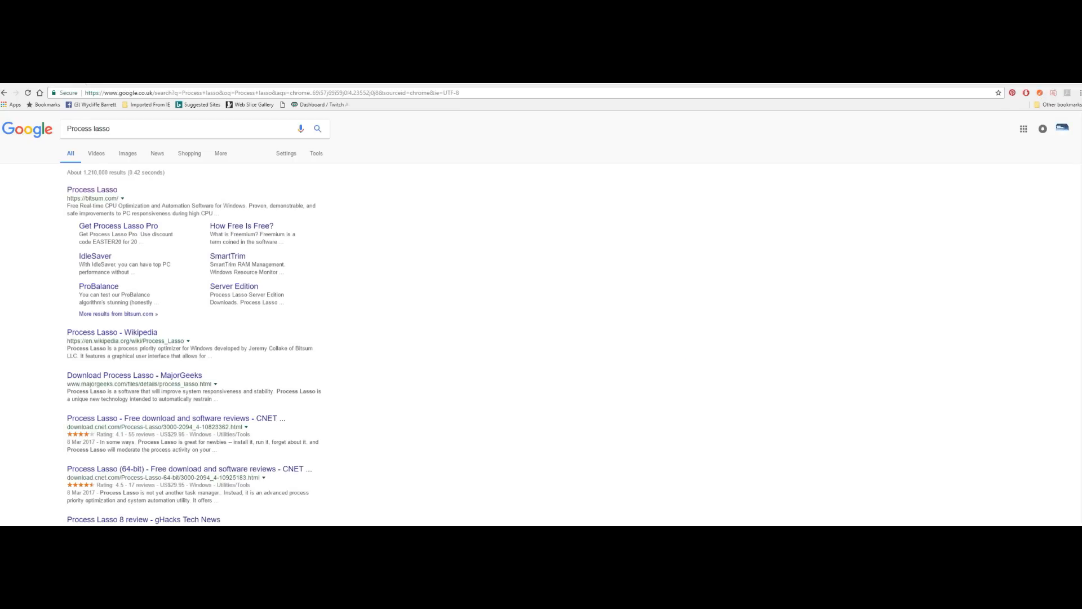
click(91, 190)
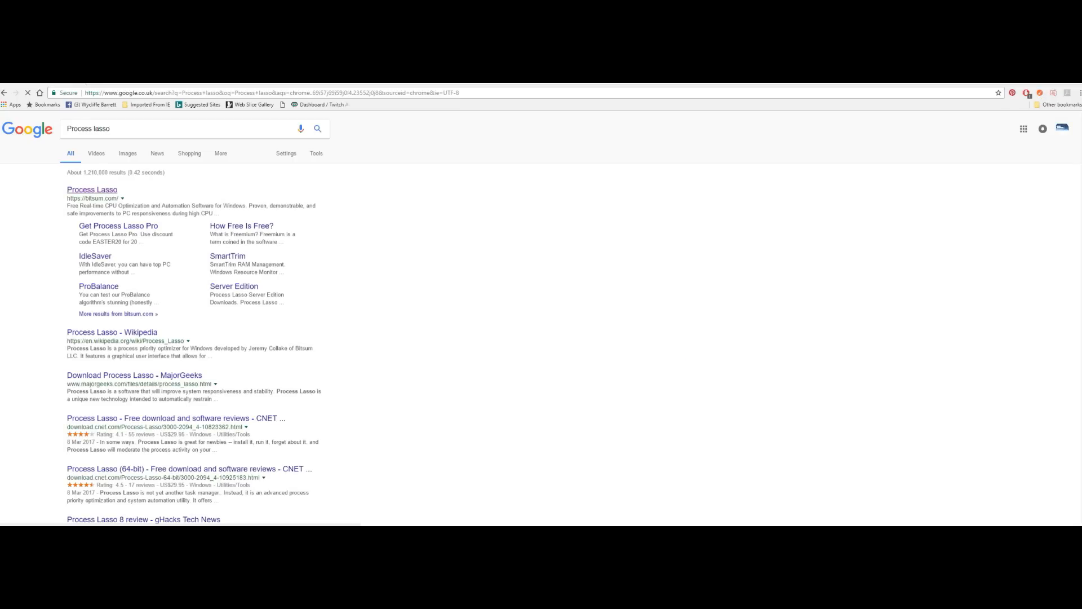
click(91, 189)
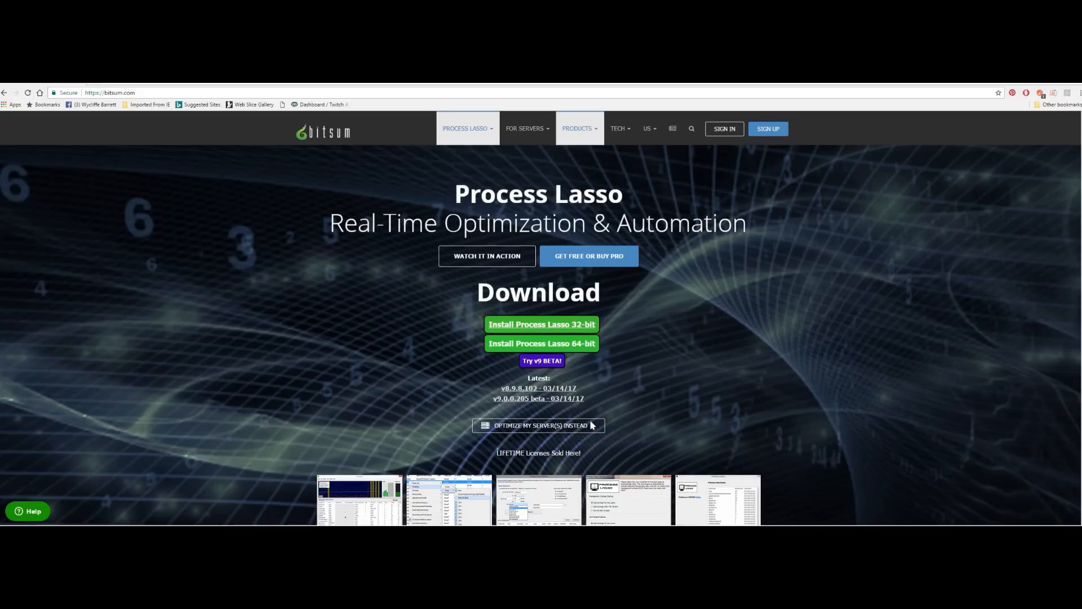
mouse_move(541, 343)
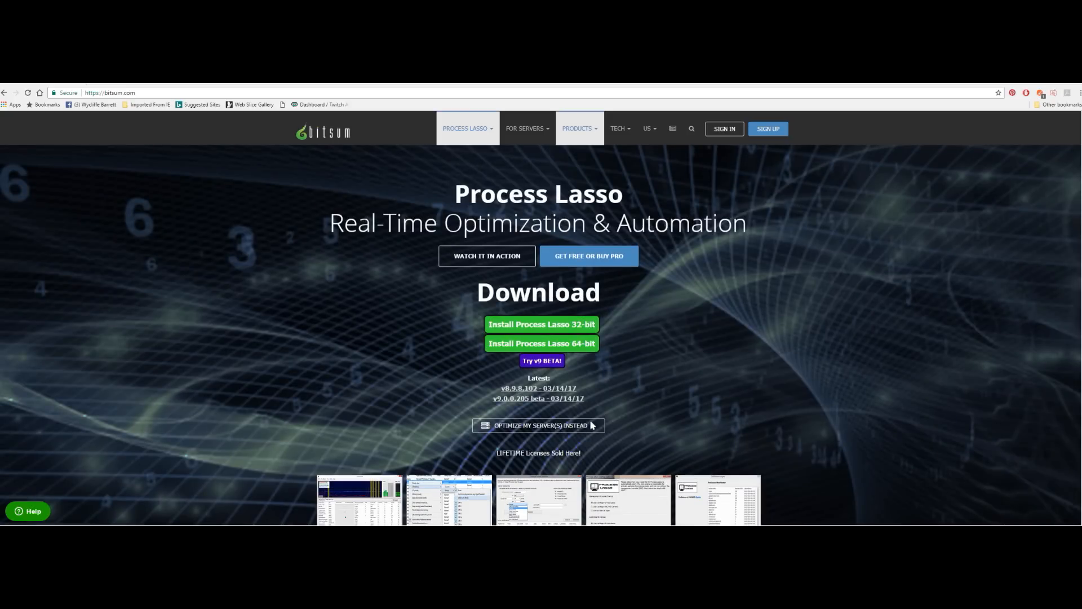
mouse_move(539, 398)
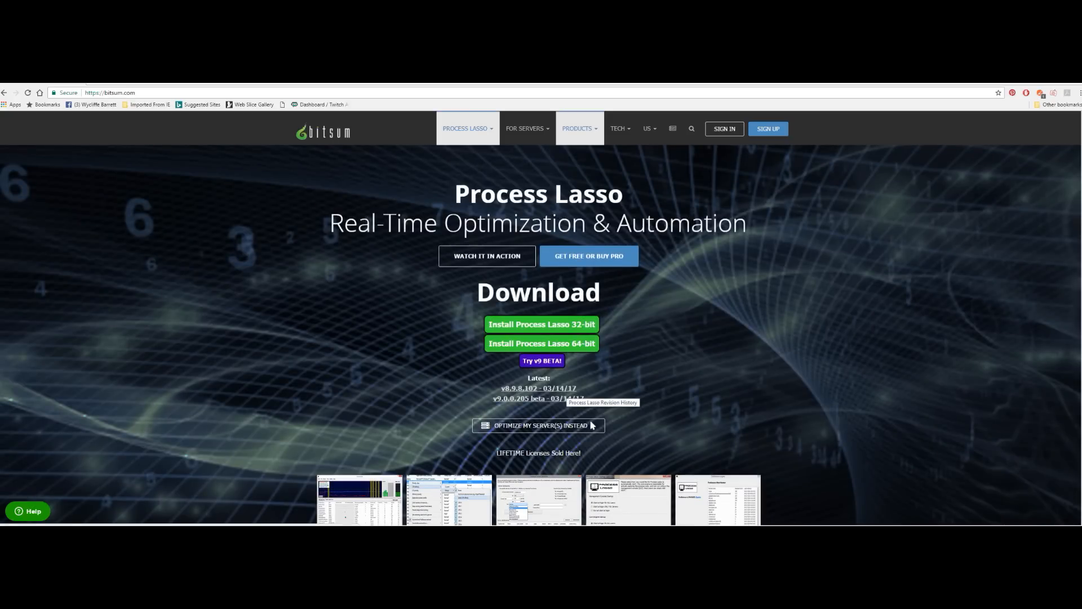
mouse_move(541, 343)
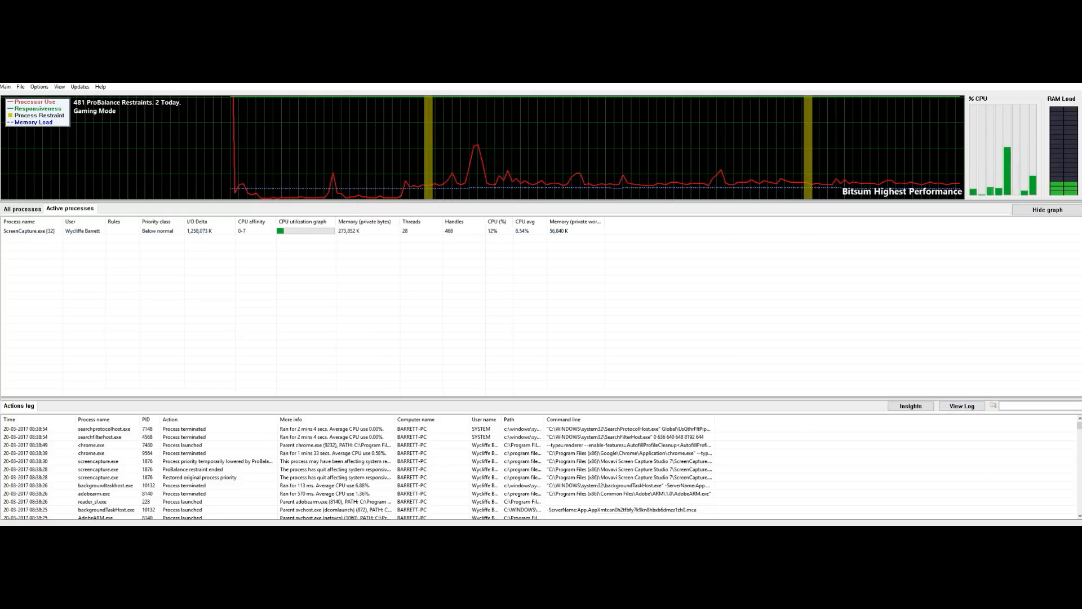
View all running processes, then return to the active processes with X-Plane listed at high priority
click(21, 208)
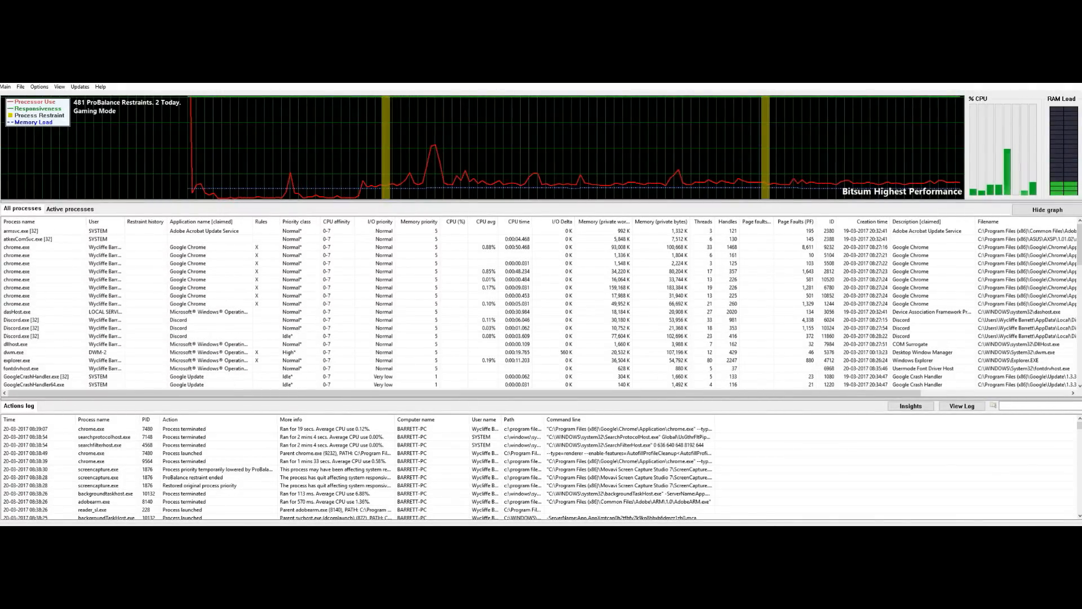
click(70, 208)
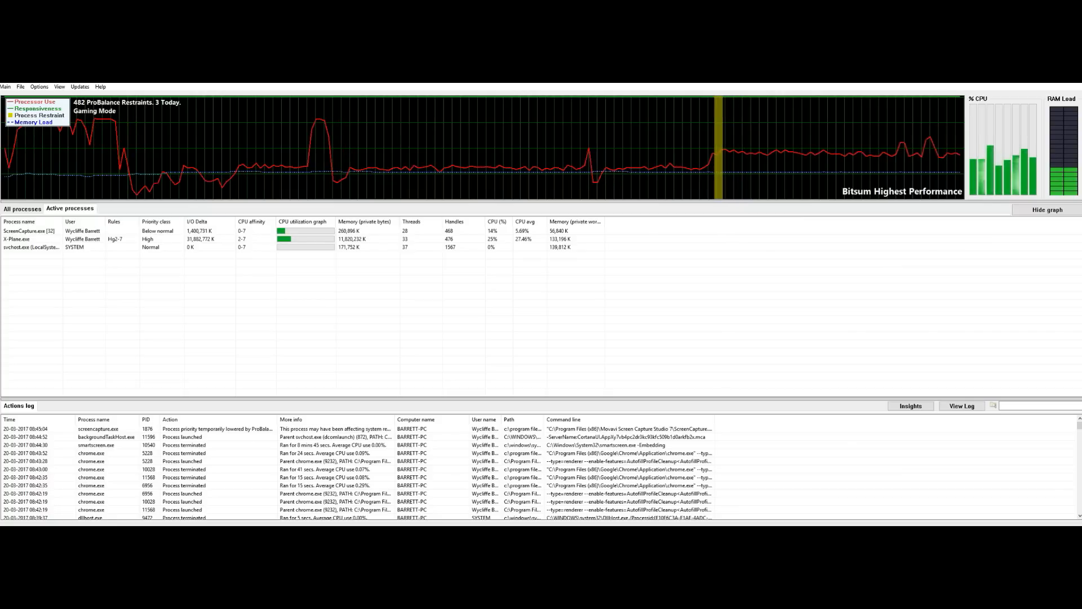
click(5, 86)
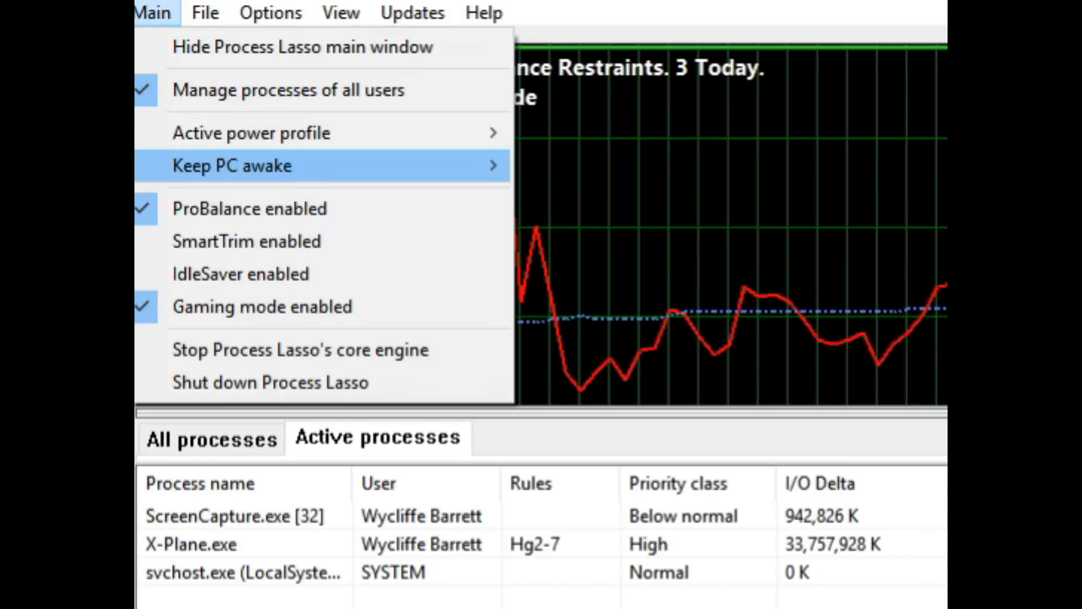
mouse_move(263, 307)
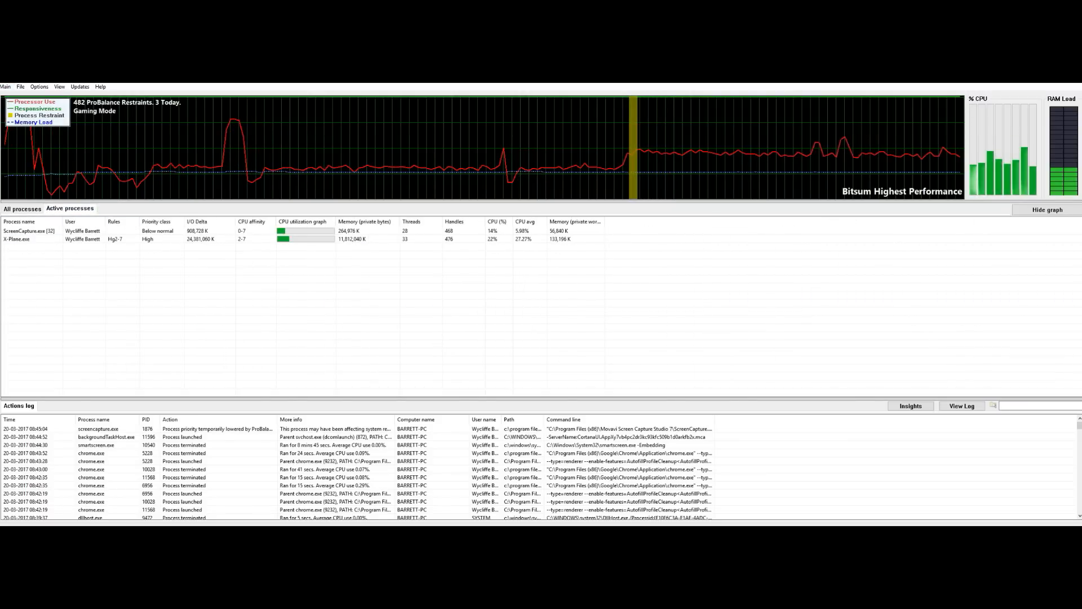
right_click(27, 239)
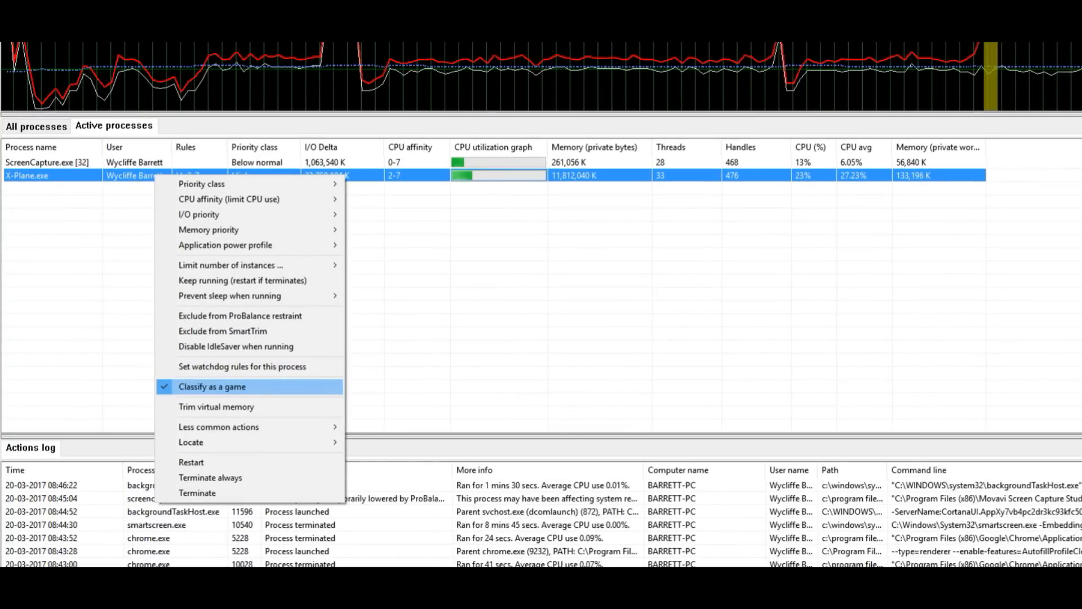
mouse_move(249, 346)
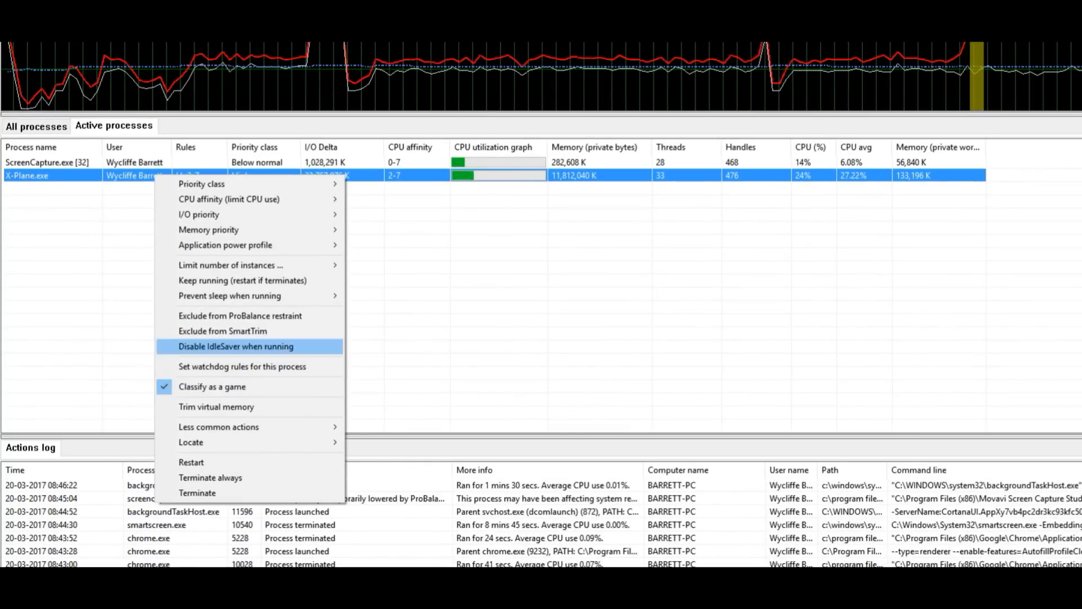
mouse_move(256, 199)
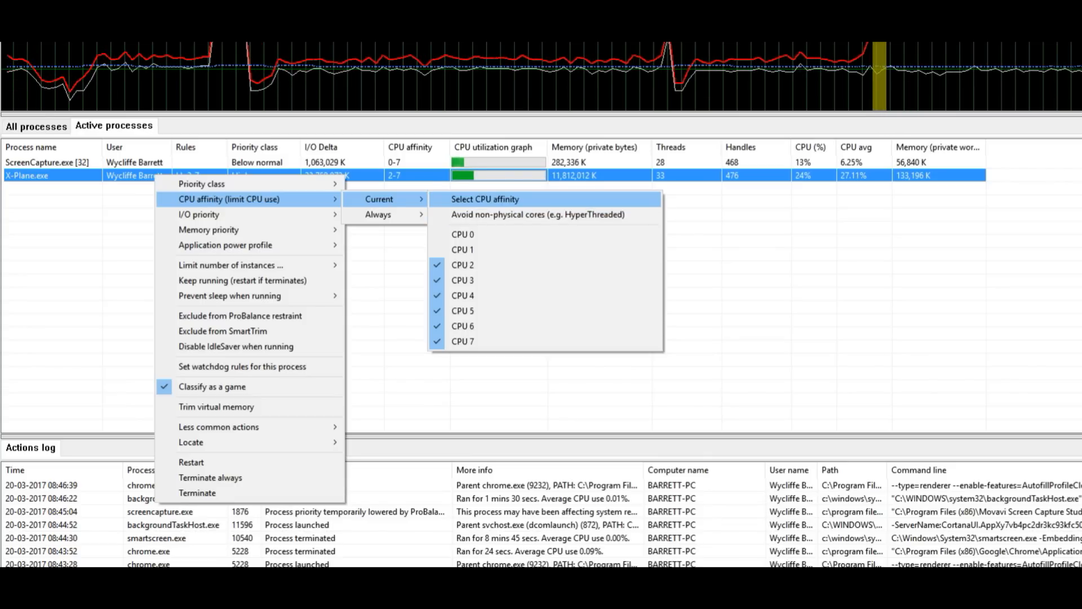
click(484, 198)
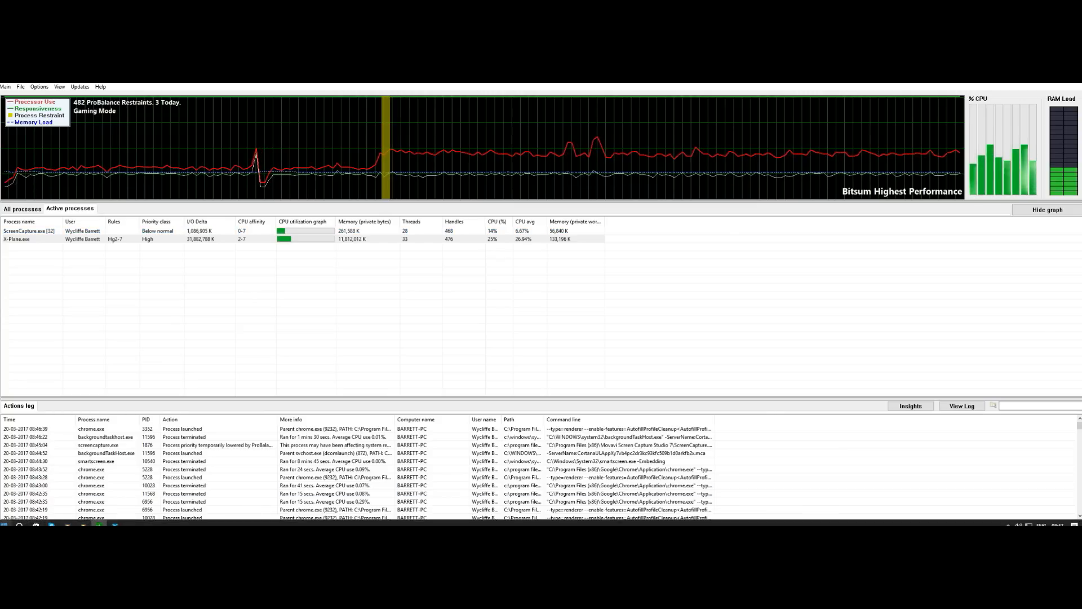
Launch and close a Chrome window as a test, then bring X-Plane's Settings screen to the front
click(5, 526)
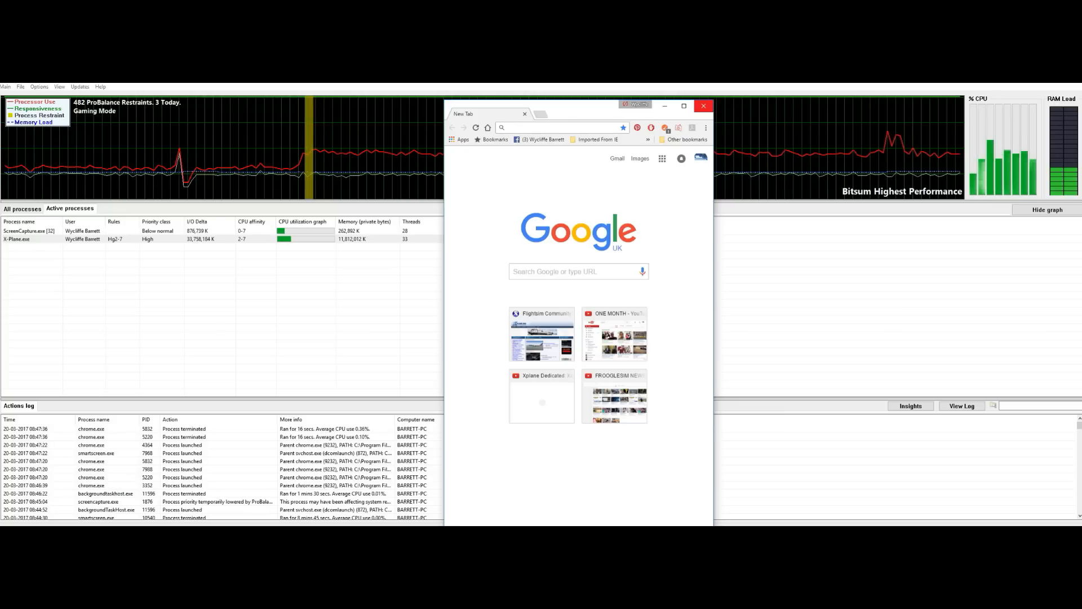
click(703, 106)
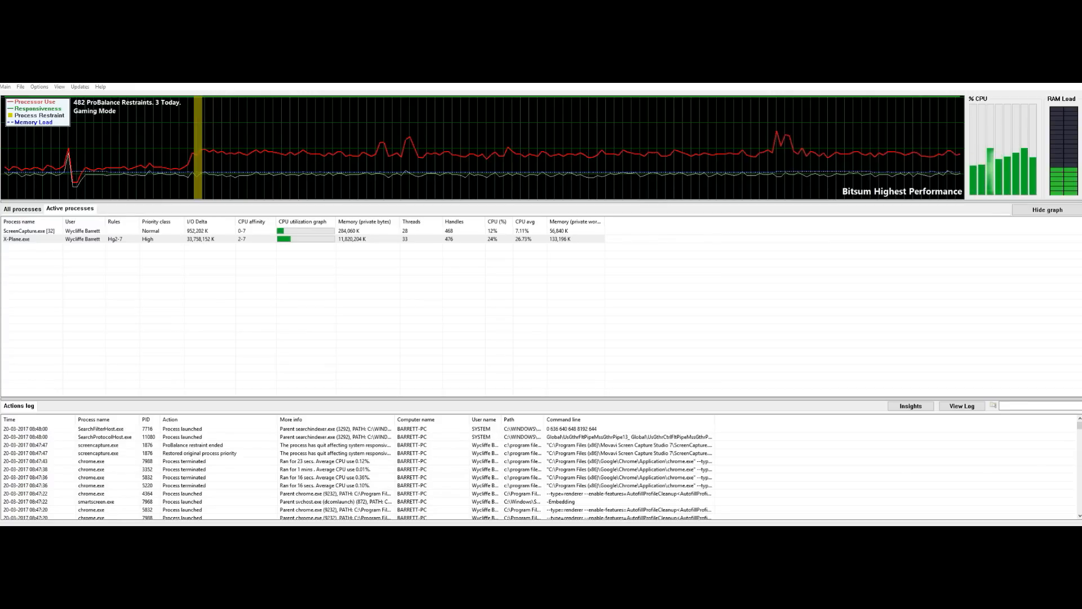
click(38, 87)
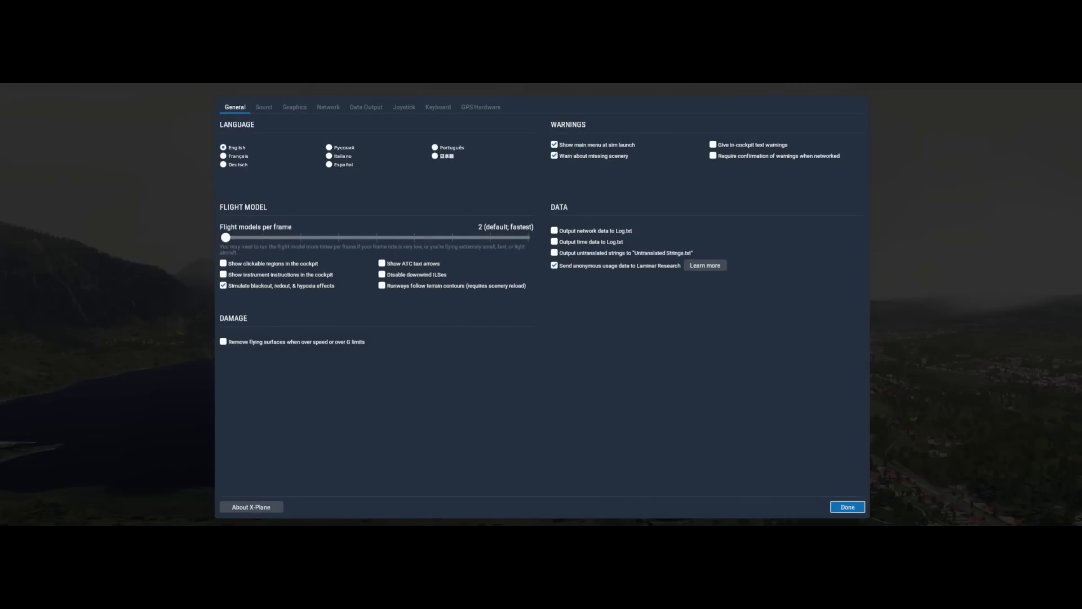
In Data Output settings, enable 'Show in Cockpit' for the frame-rate readout
click(365, 107)
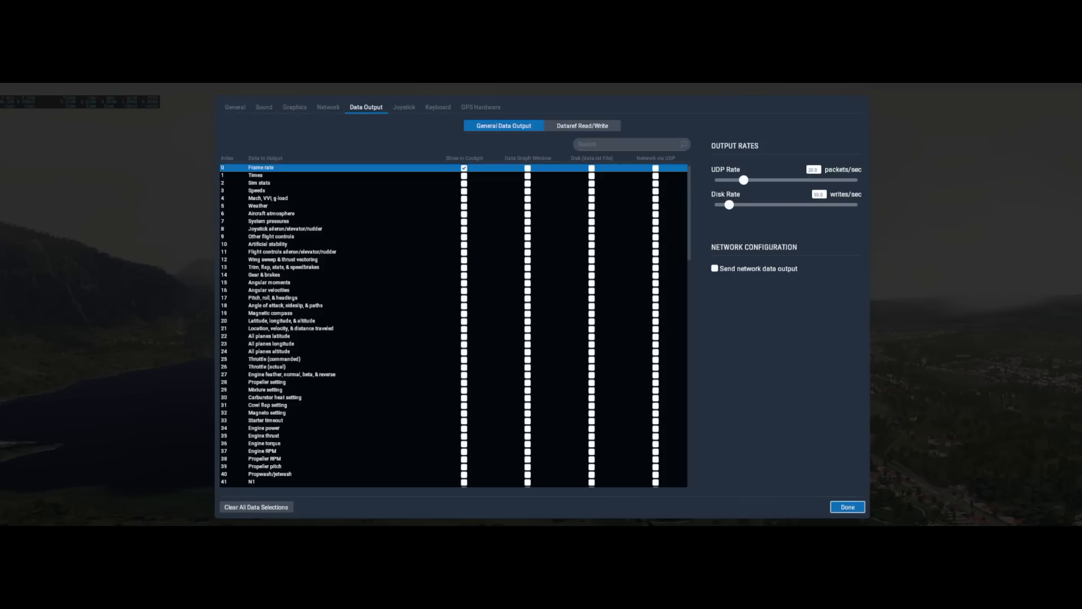
click(846, 506)
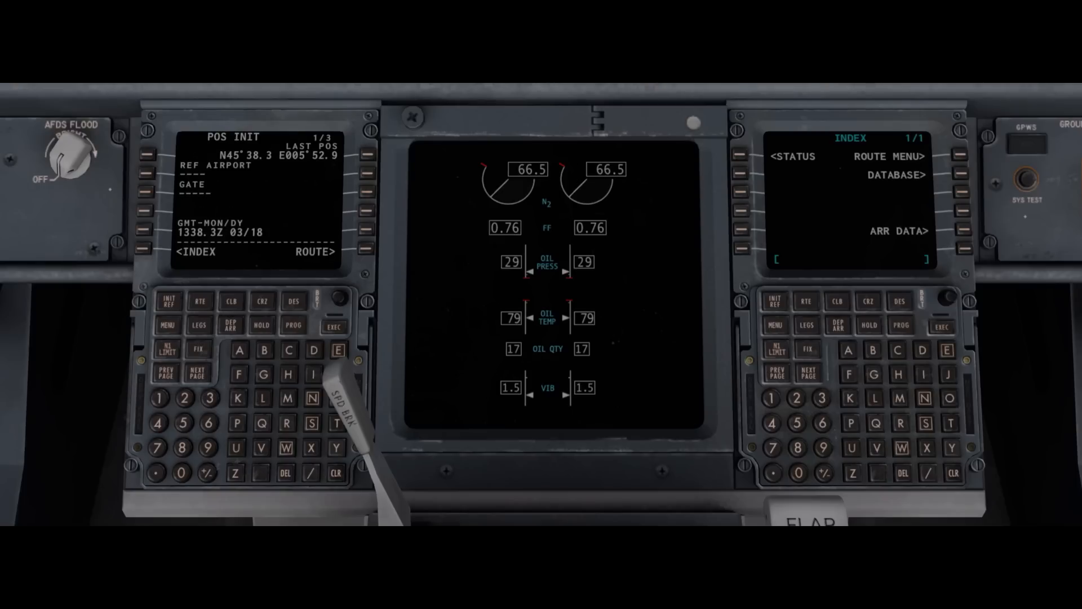
Step the left CDU through PERF INIT, TAKEOFF REF and INIT/REF INDEX, ending on ACT FPLN with origin LFLB
click(165, 301)
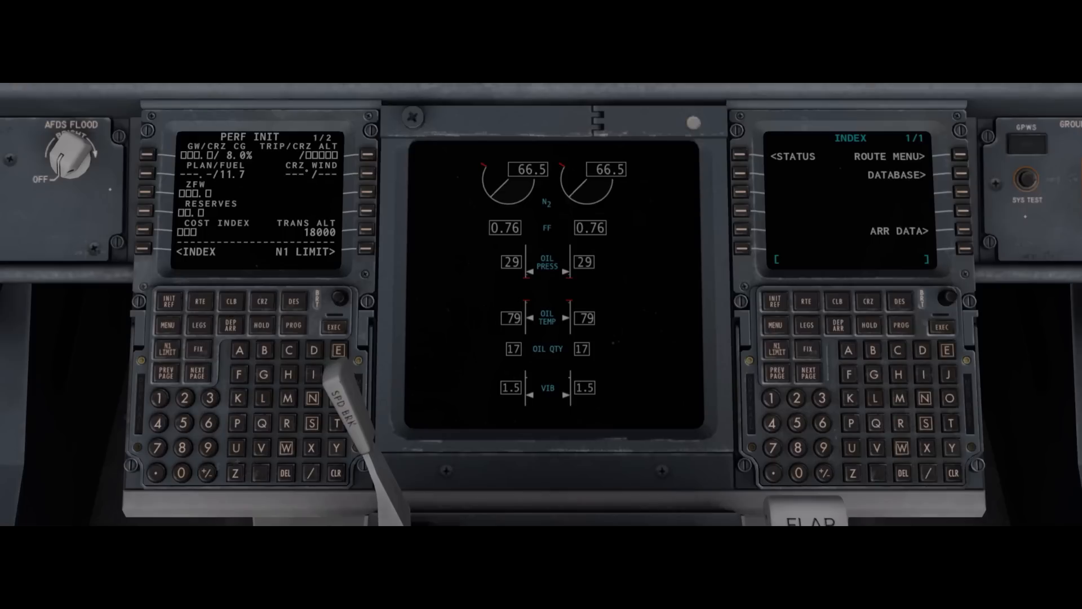
click(167, 301)
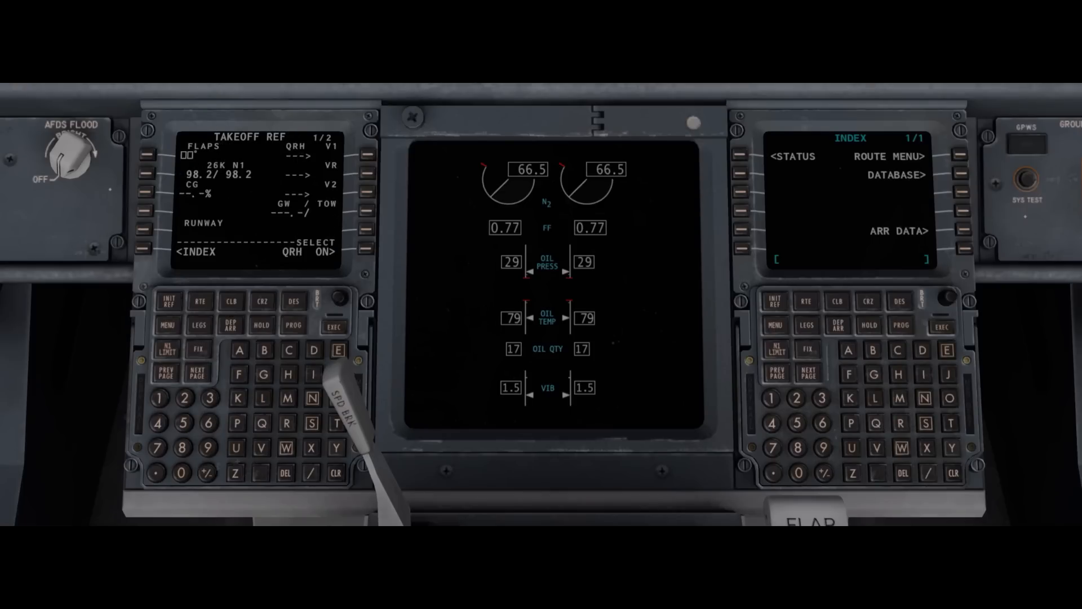
click(167, 301)
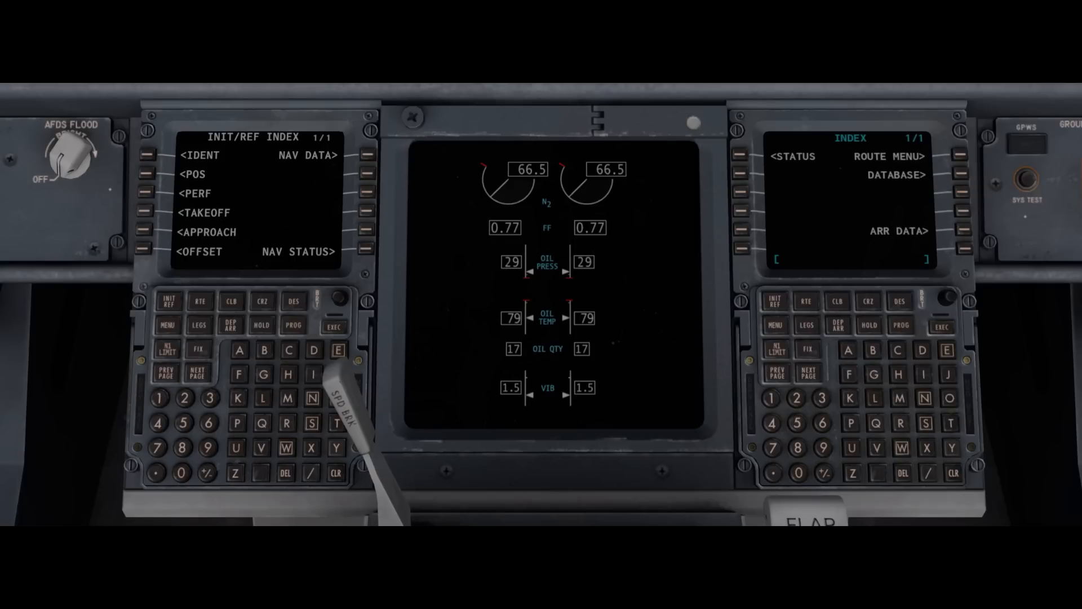
click(179, 155)
text(E)
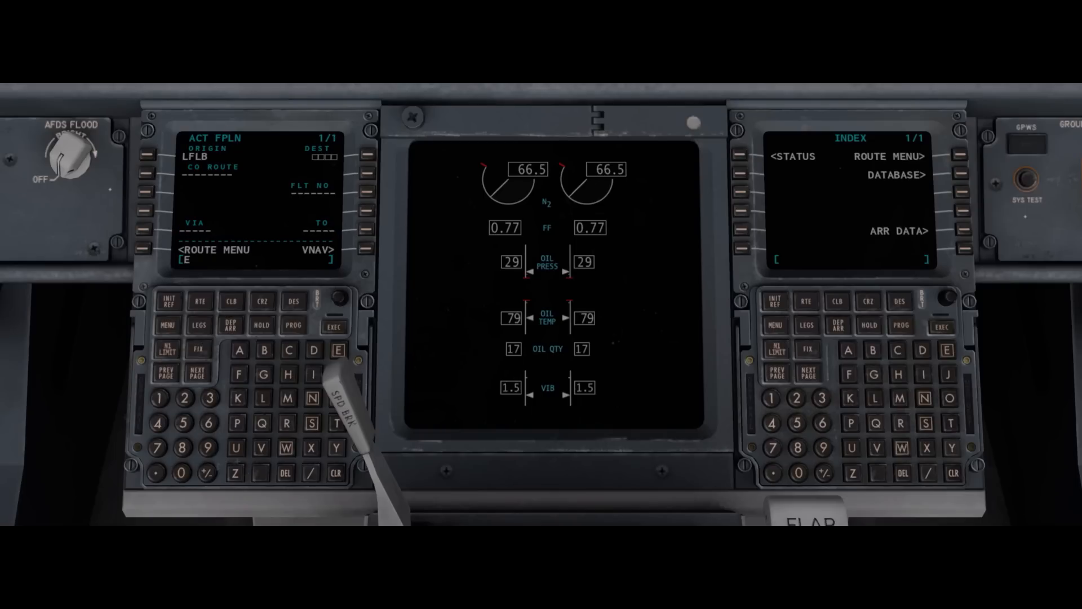
Enter EGFF as the flight plan destination and bring up the saved CO ROUTE list
text(GFF)
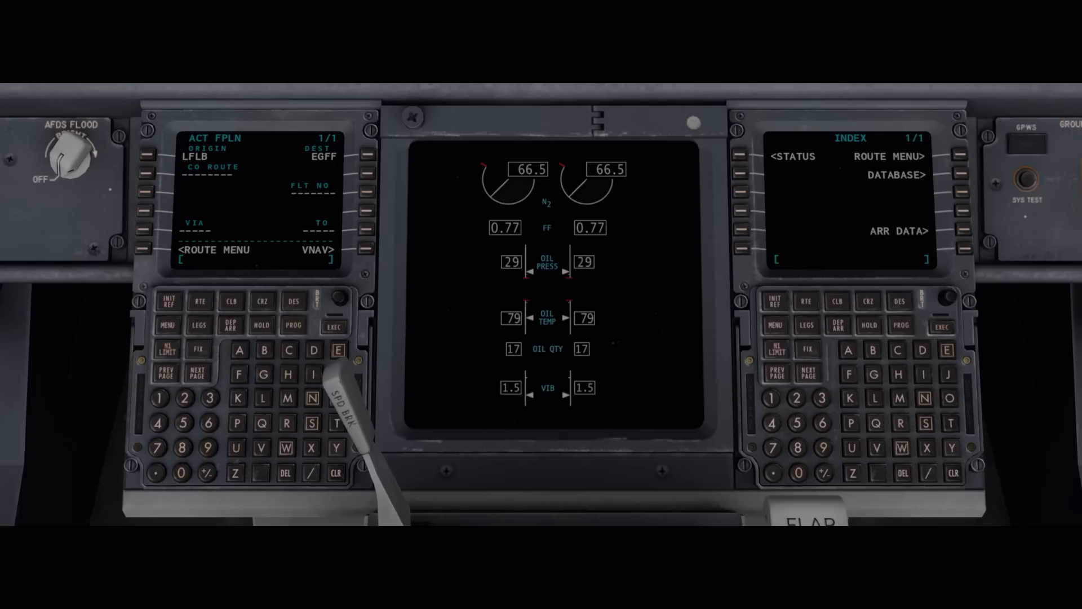
click(177, 249)
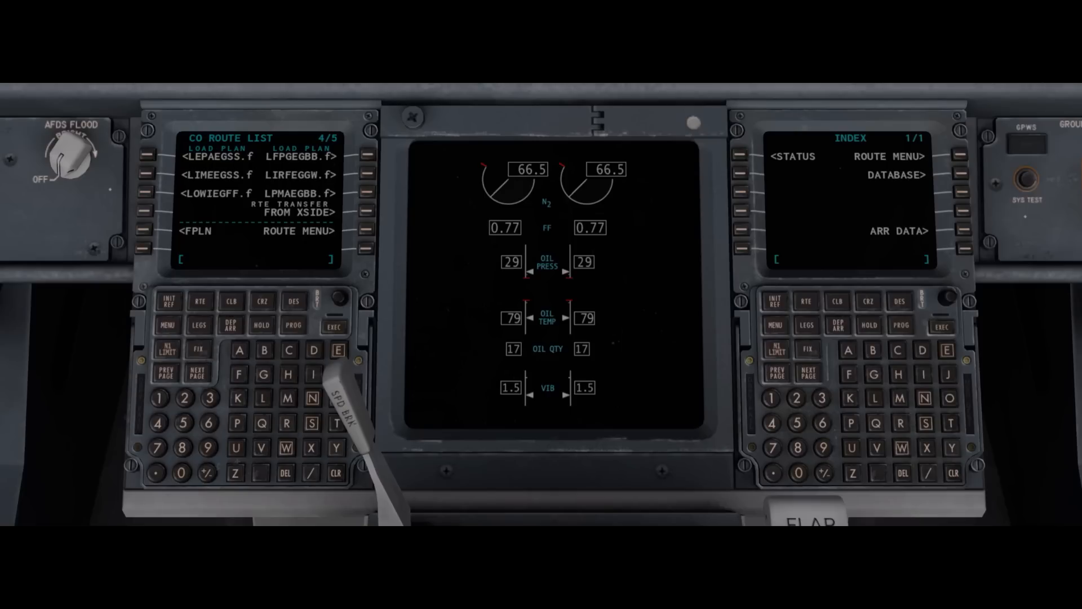
click(193, 371)
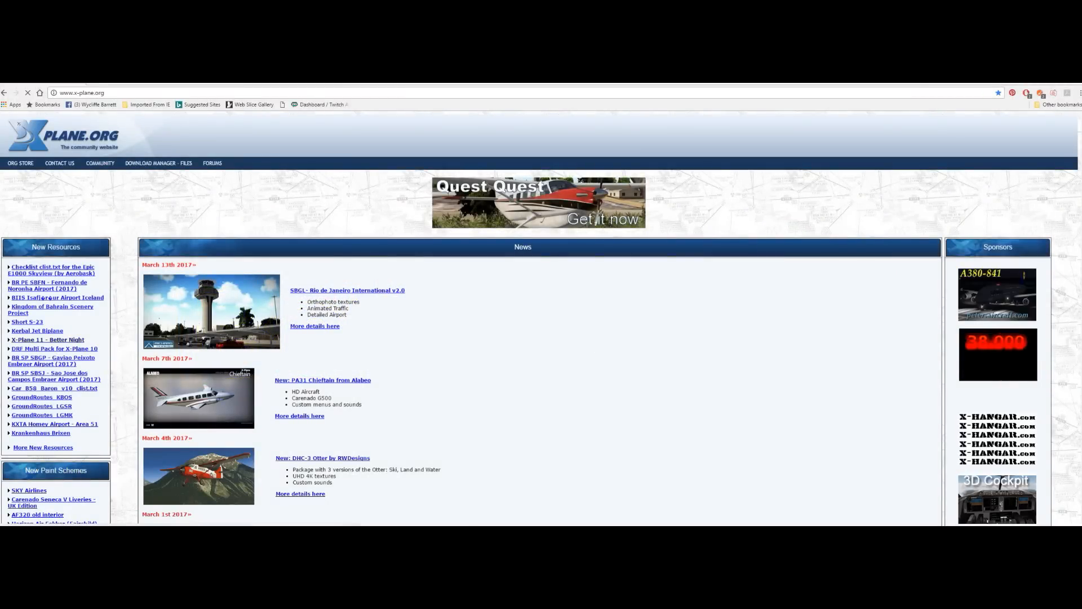
Go to the 'X-Plane 11 - Better Night' file page from the New Resources list
click(46, 339)
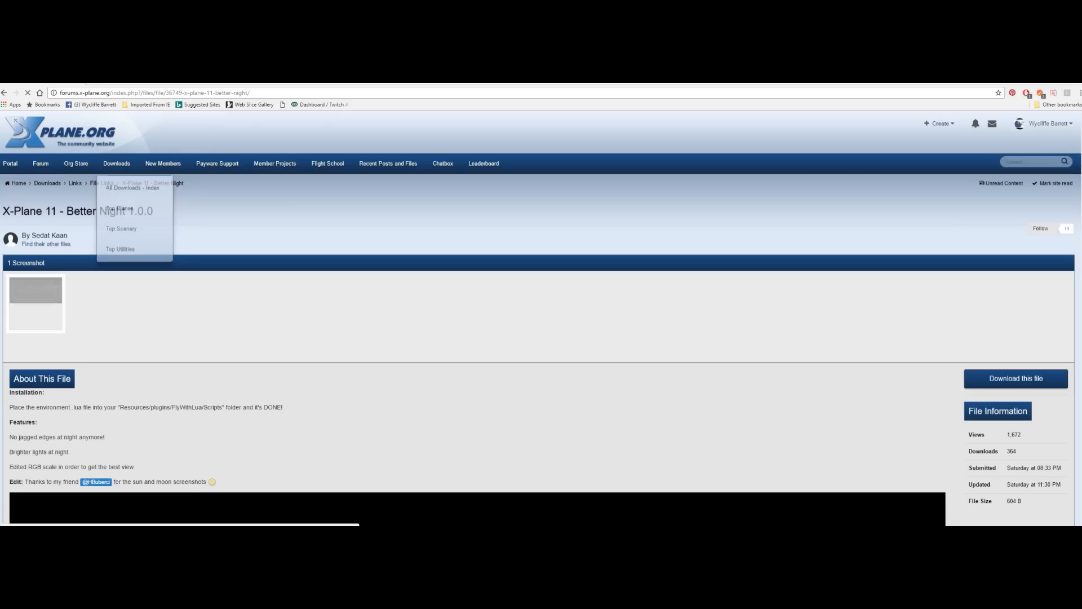
click(35, 303)
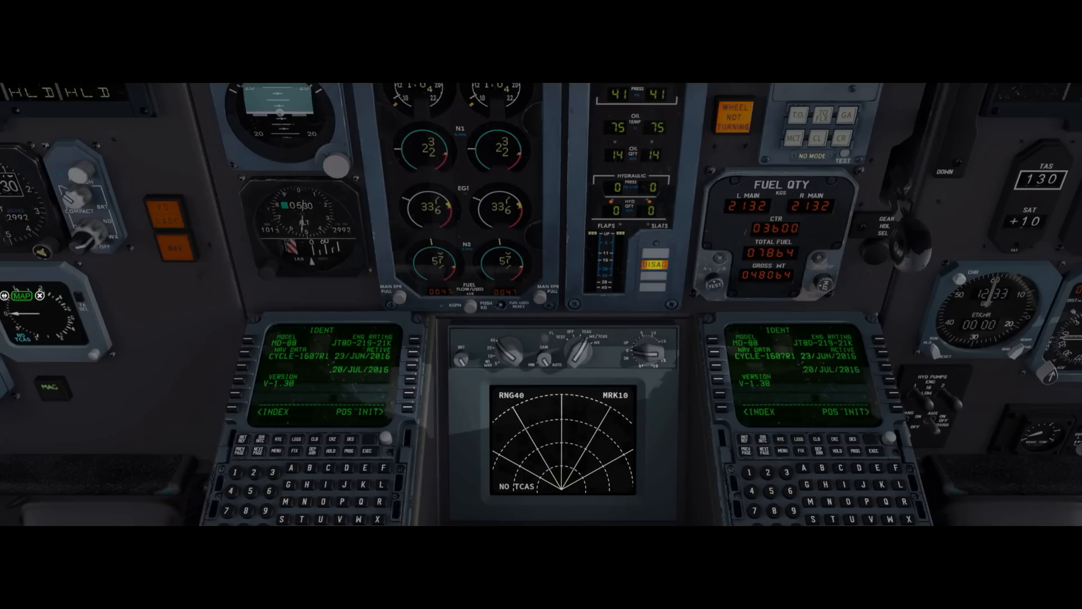
Show the MD-80 cockpit with both CDUs displaying the IDENT page
click(511, 352)
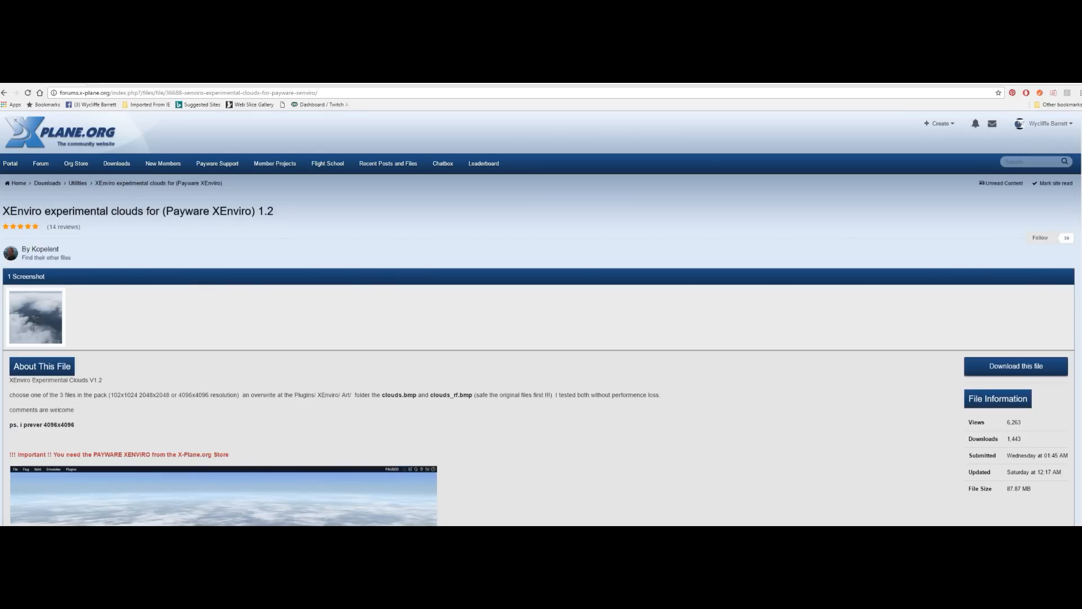
scroll(down, 3)
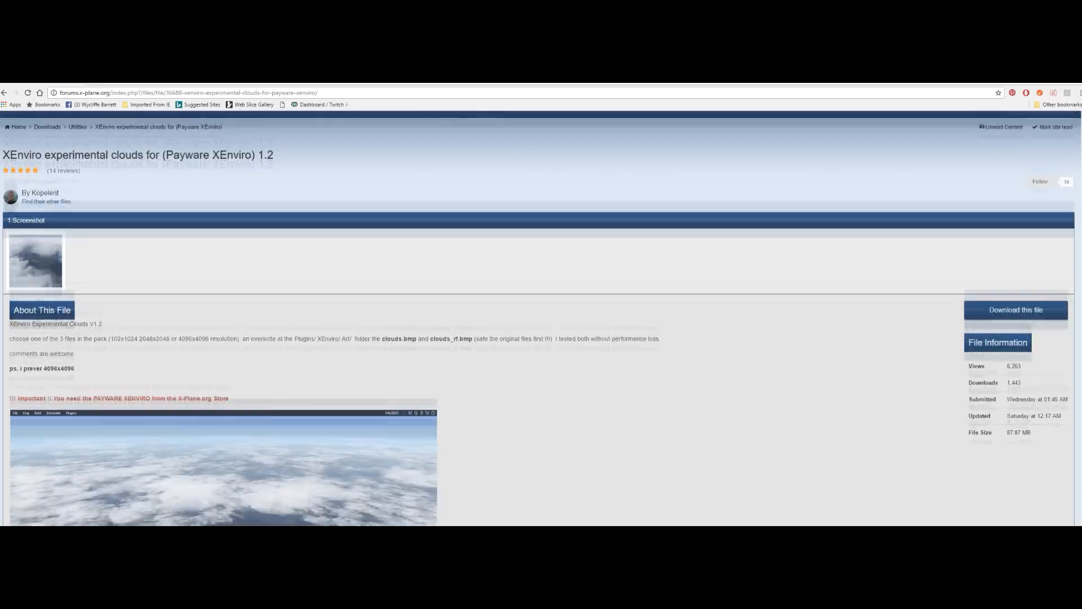
scroll(down, 3)
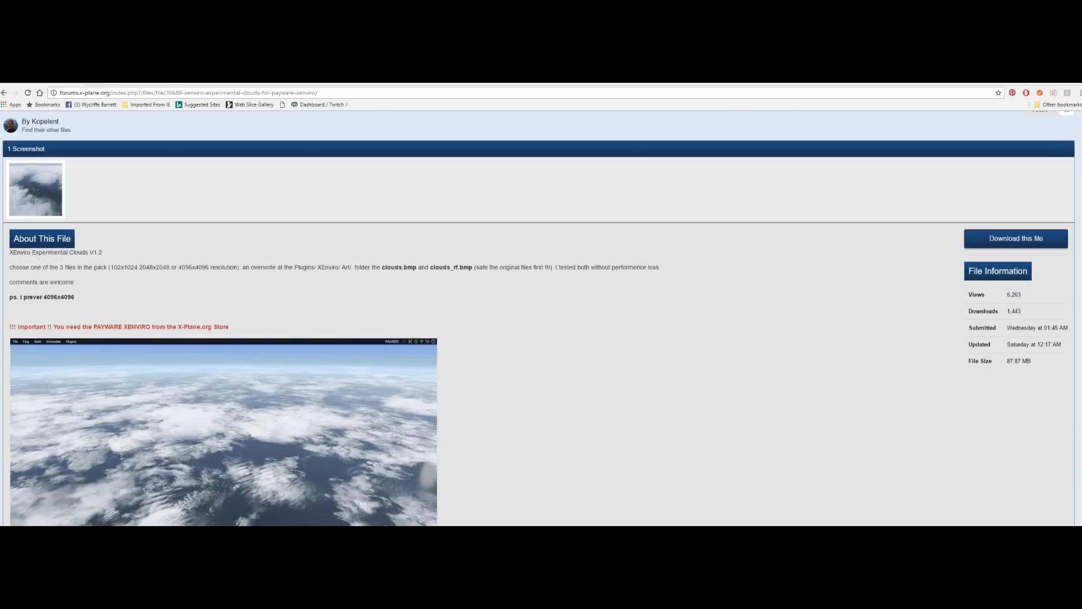
scroll(down, 3)
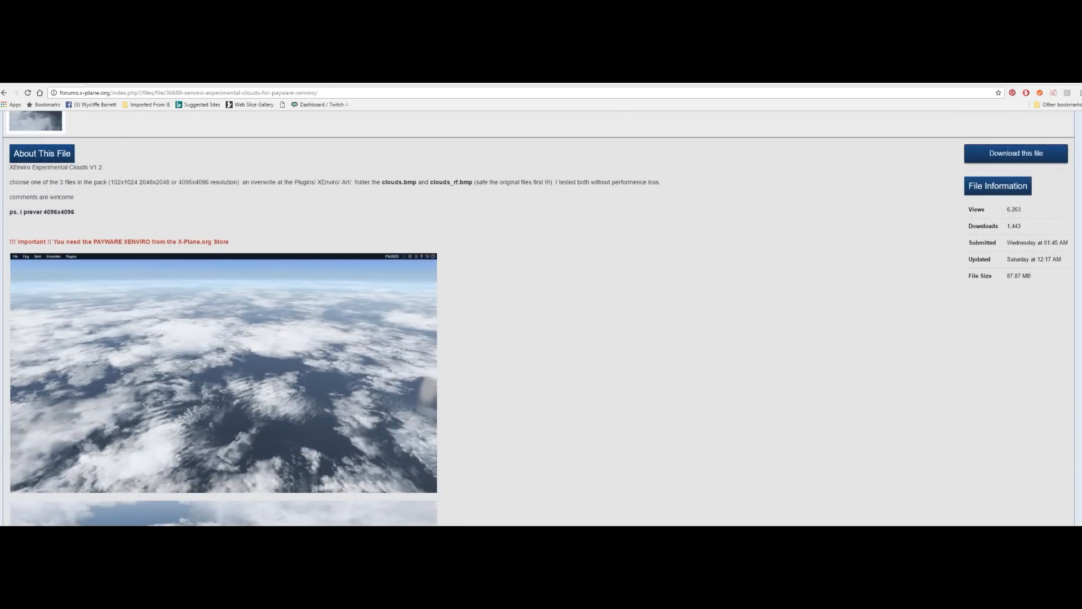
scroll(down, 3)
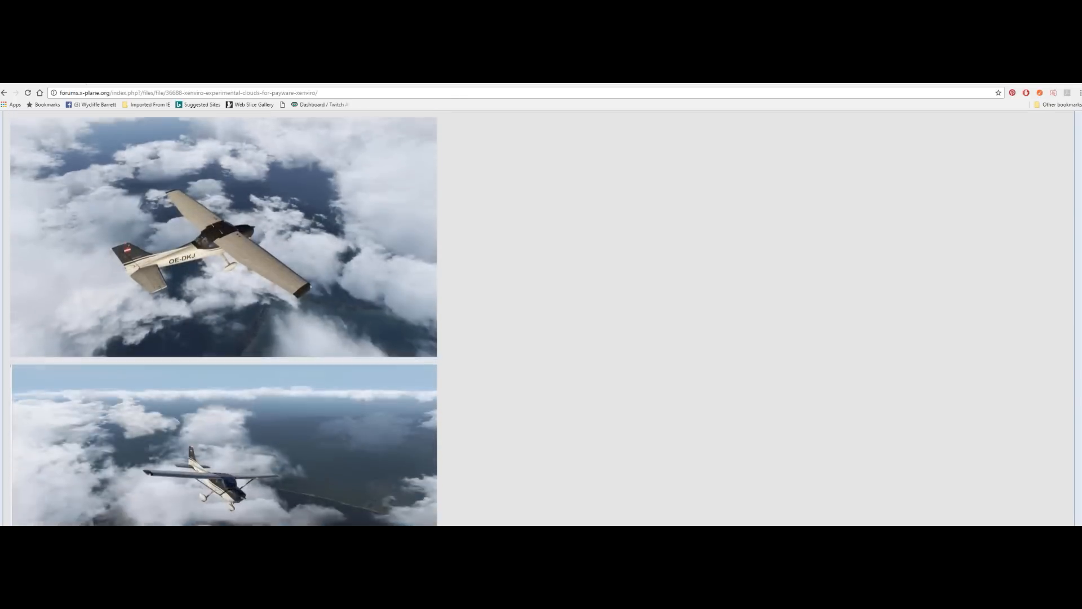
scroll(down, 3)
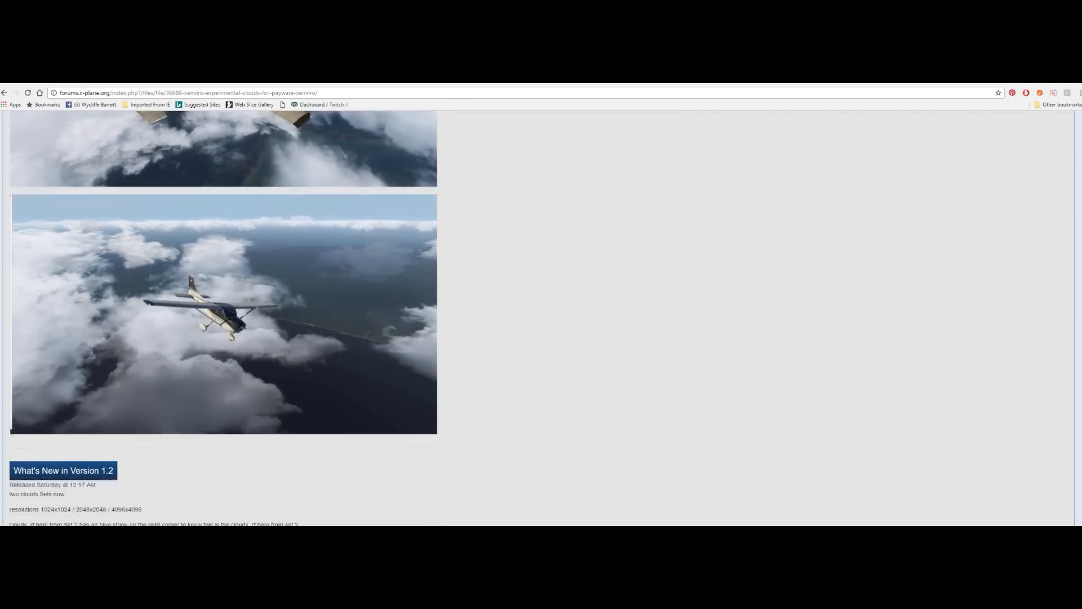
scroll(down, 3)
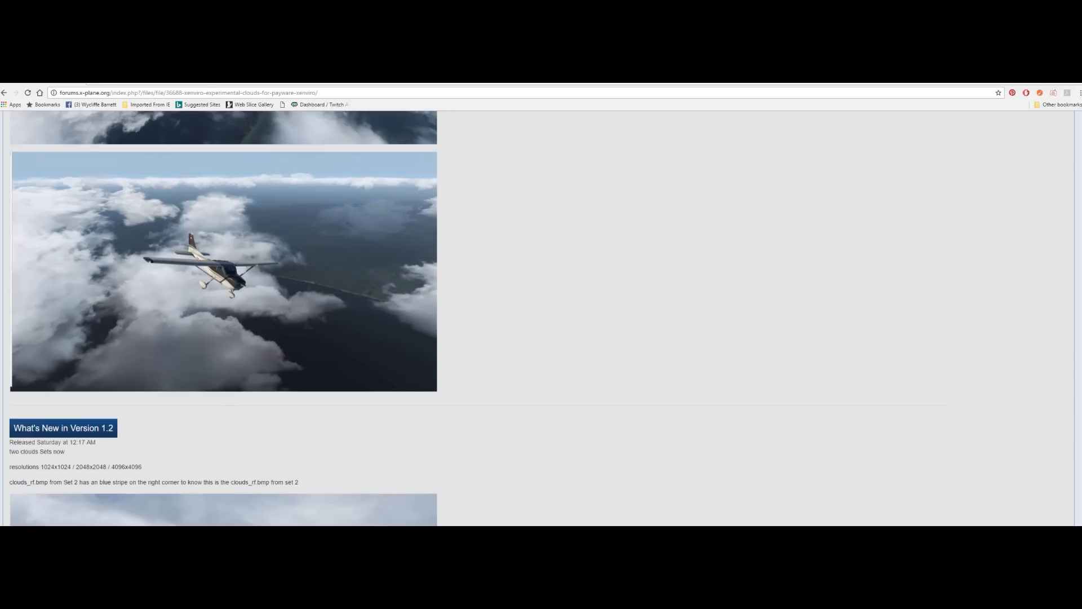
scroll(down, 3)
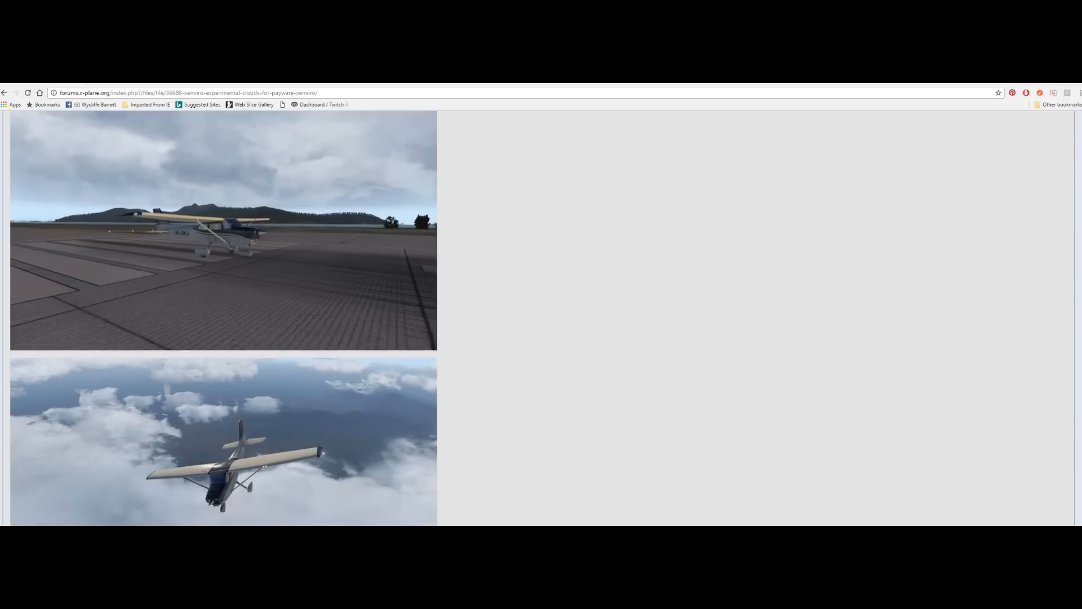
scroll(down, 3)
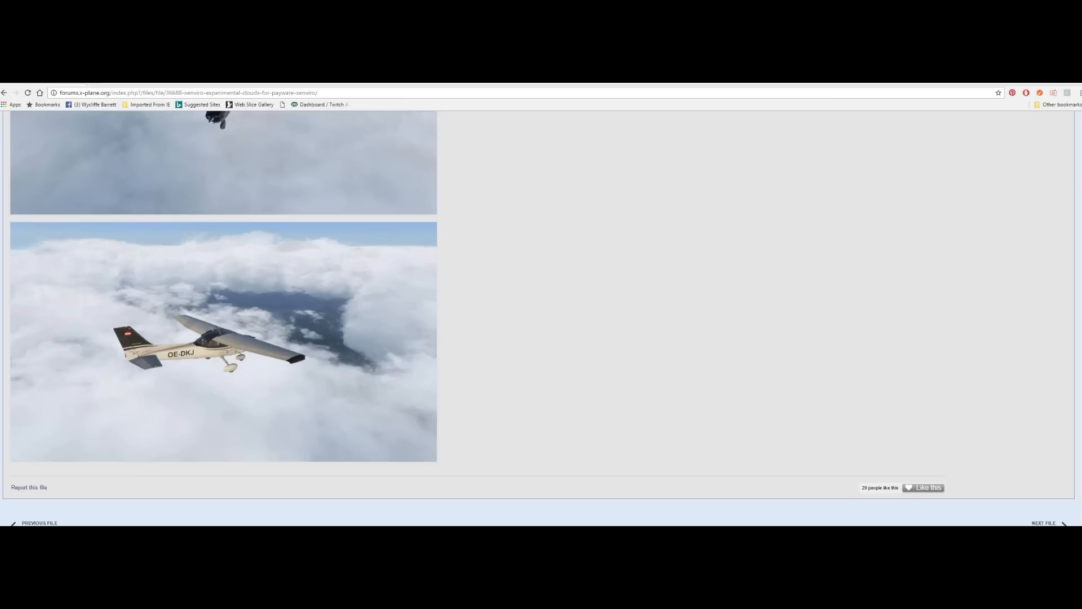
scroll(up, 3)
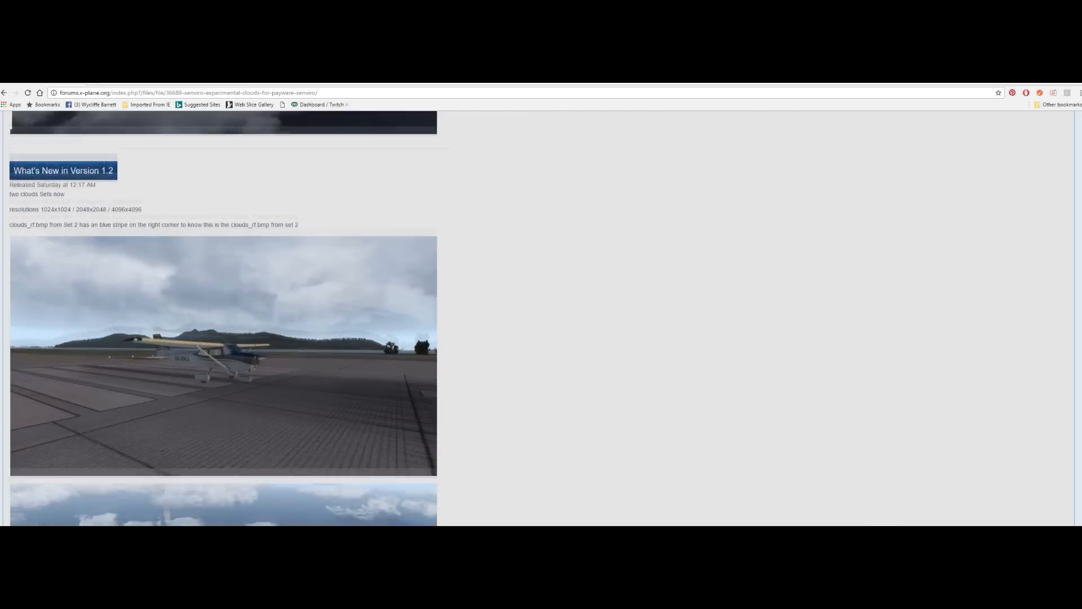
scroll(down, 3)
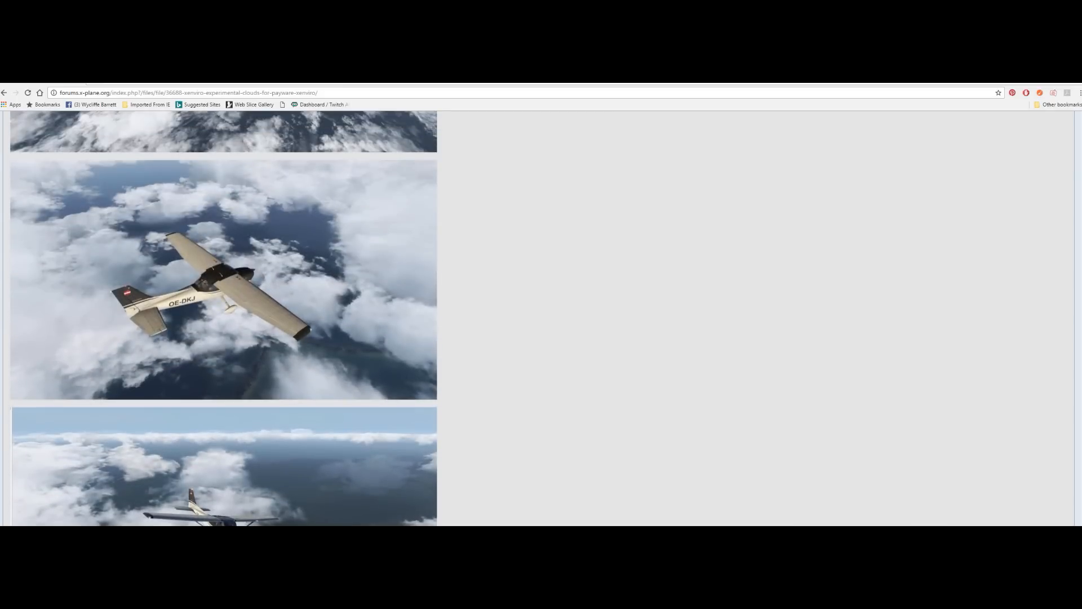